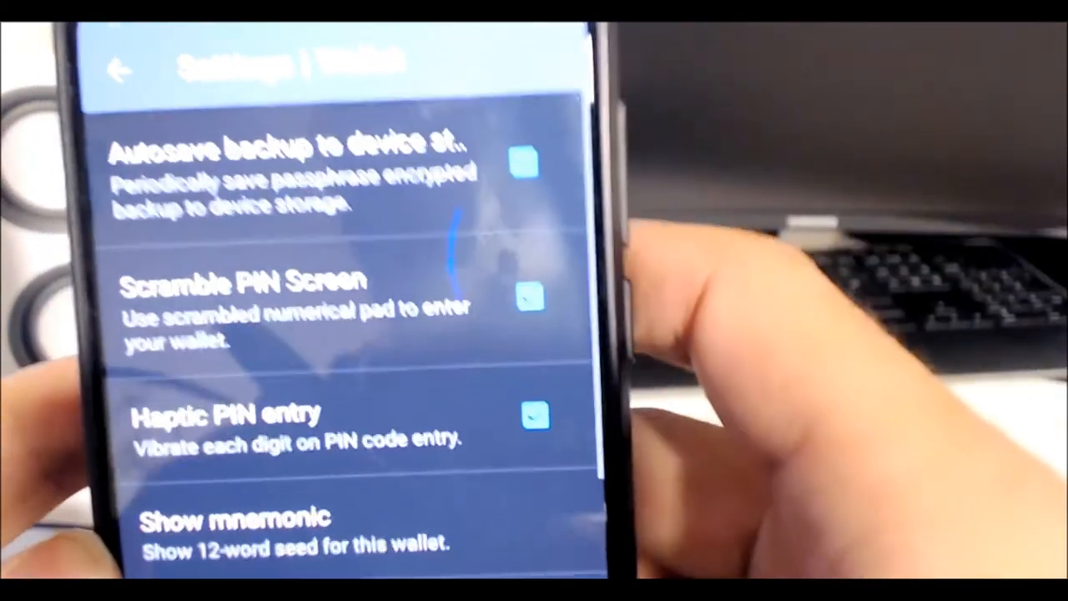
Scroll Samourai Wallet's wallet settings to the backup options near Show mnemonic.
{"action": "scroll", "scroll_direction": "up", "scroll_amount": 3}
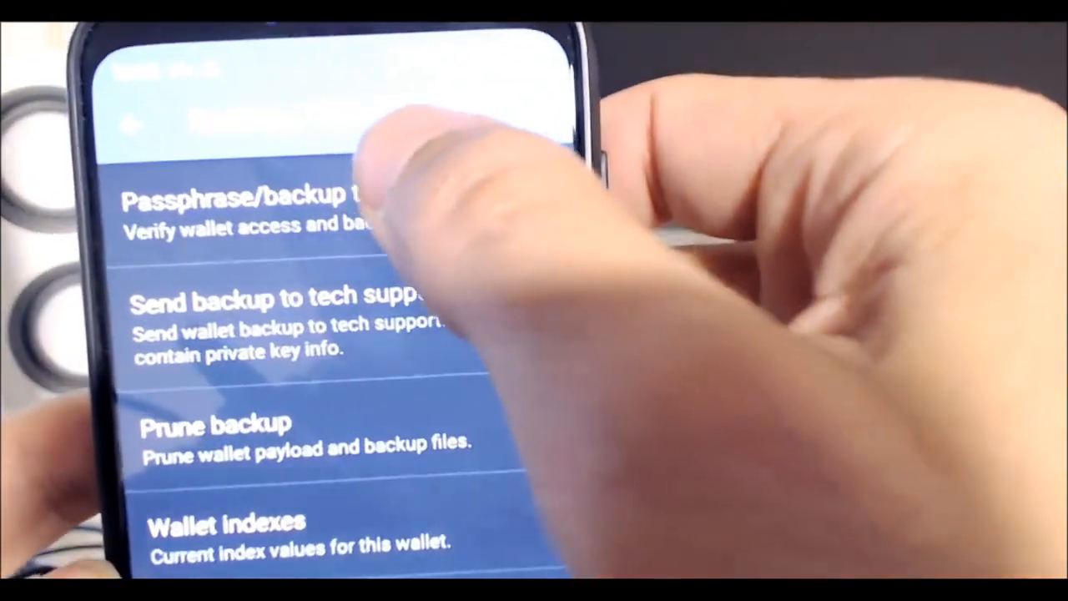
Tap a troubleshooting entry such as Passphrase/backup test in Samourai's wallet settings.
{"action": "left_click", "coordinate": [242, 209]}
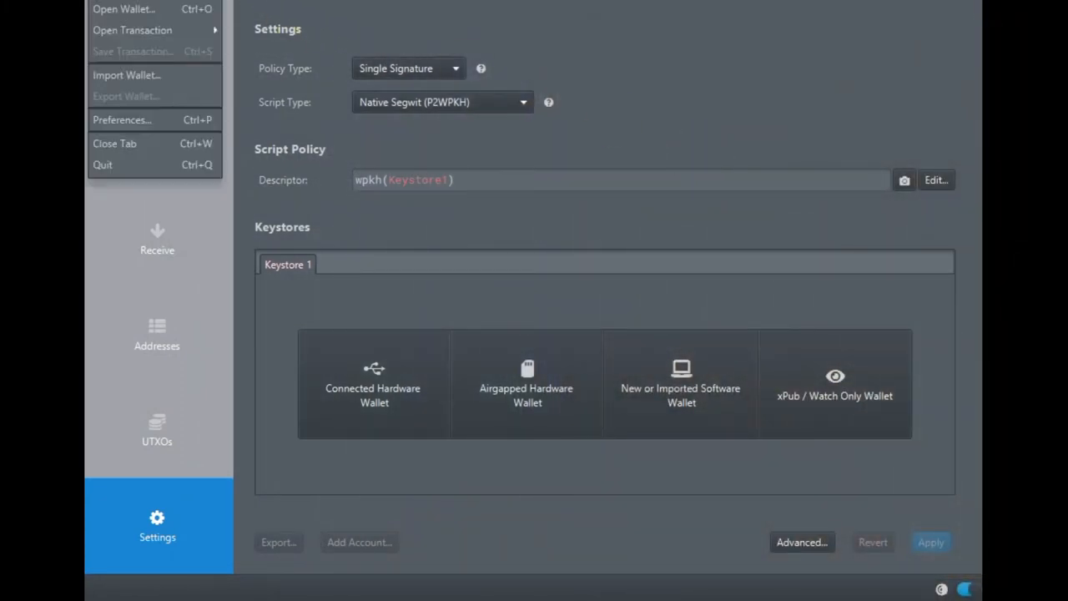
{"action": "mouse_move", "coordinate": [107, 9]}
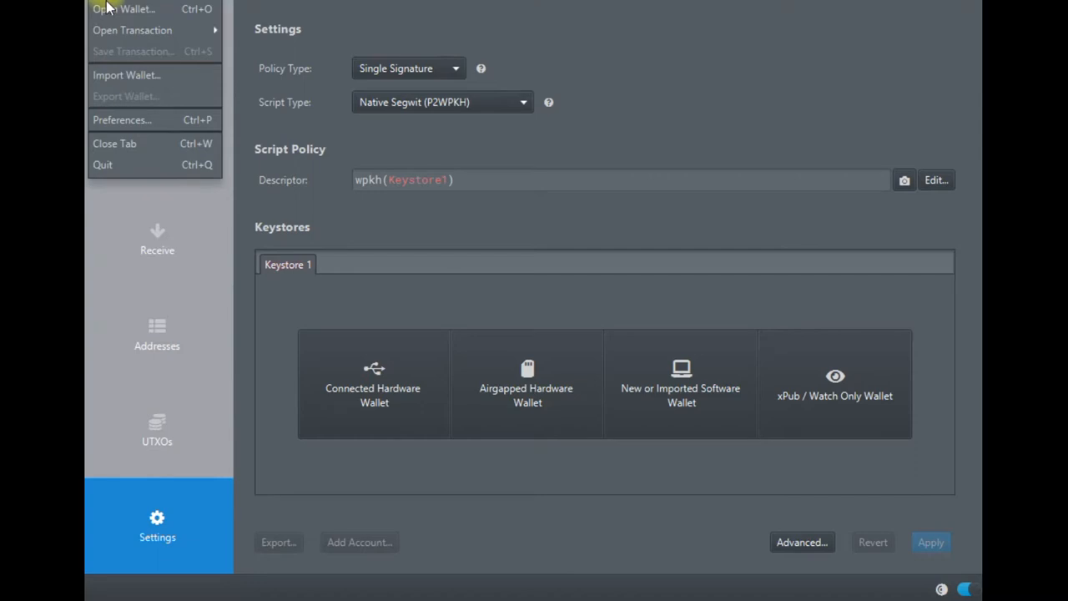
Close the File menu, leaving the Single Signature, Native Segwit (P2WPKH) keystore settings visible.
{"action": "left_click", "coordinate": [692, 96]}
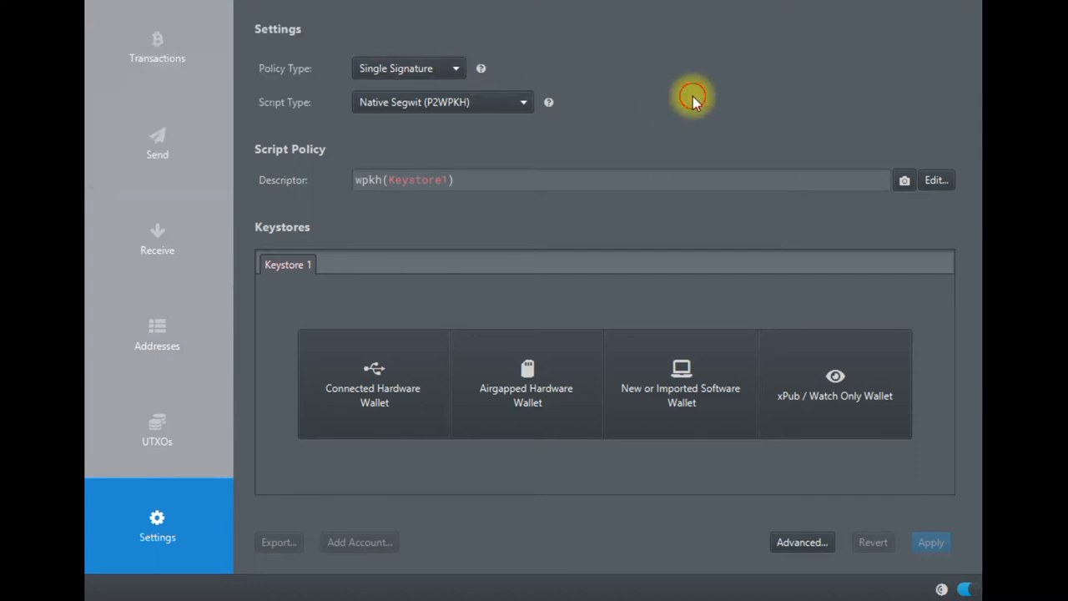
{"action": "mouse_move", "coordinate": [450, 129]}
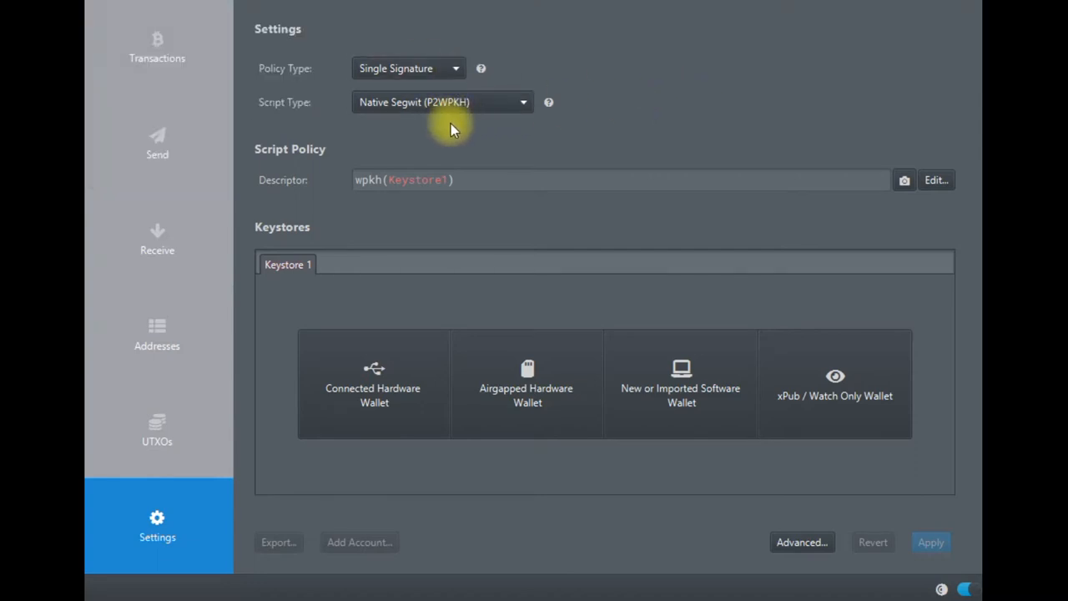
{"action": "mouse_move", "coordinate": [446, 125]}
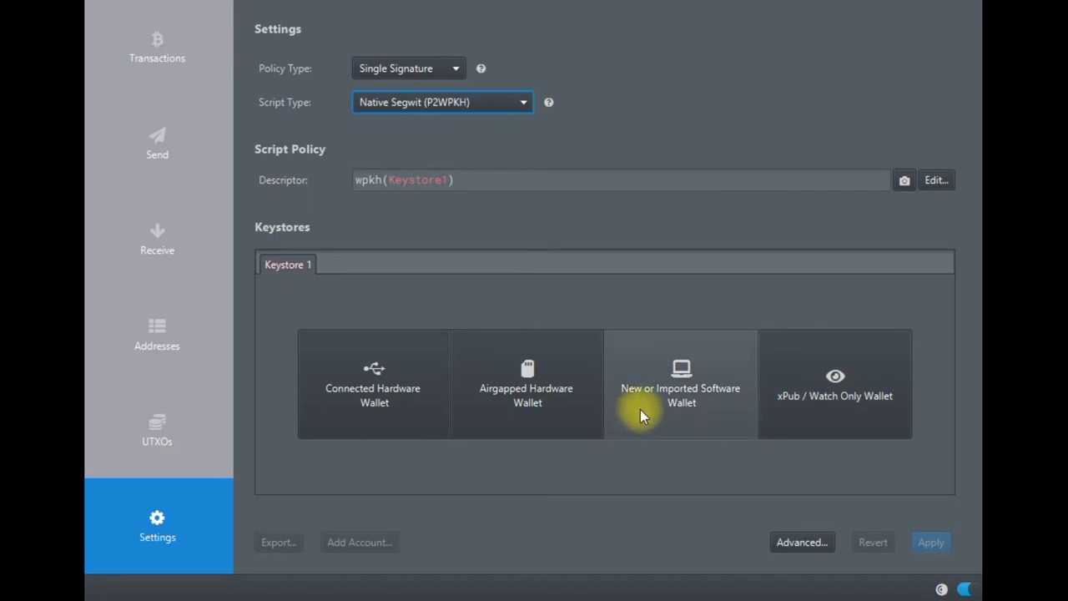
{"action": "mouse_move", "coordinate": [326, 296]}
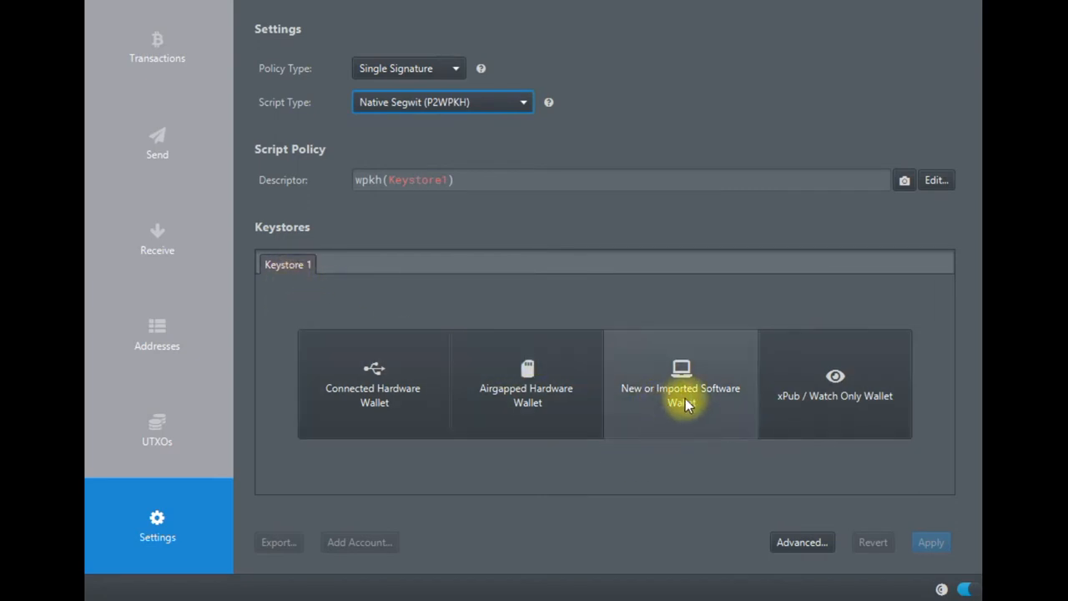
{"action": "mouse_move", "coordinate": [688, 405]}
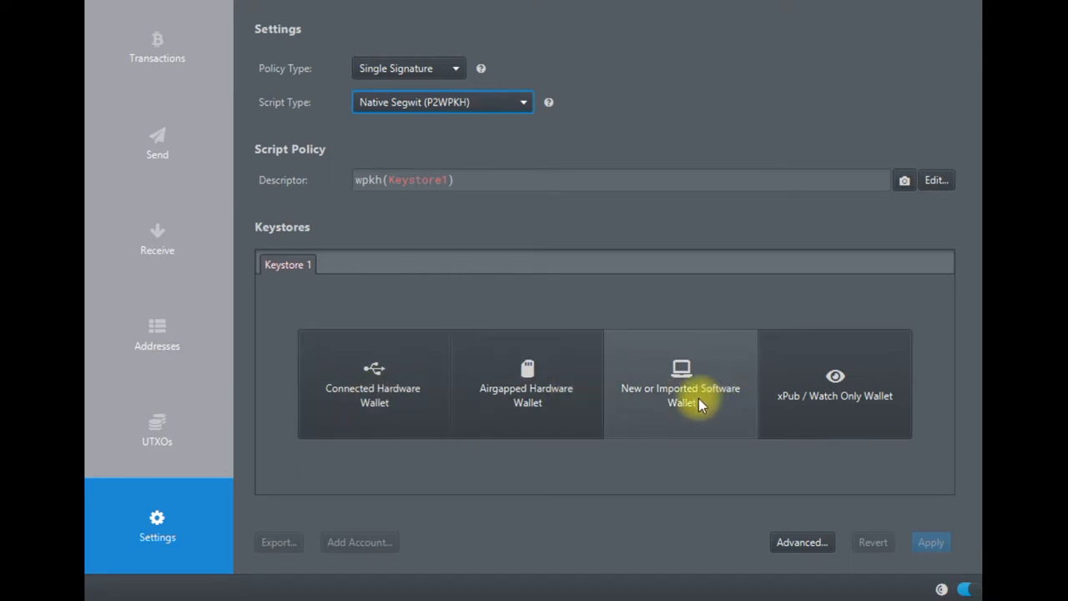
Start a new or imported software keystore using a 12-word BIP39 seed.
{"action": "left_click", "coordinate": [680, 388]}
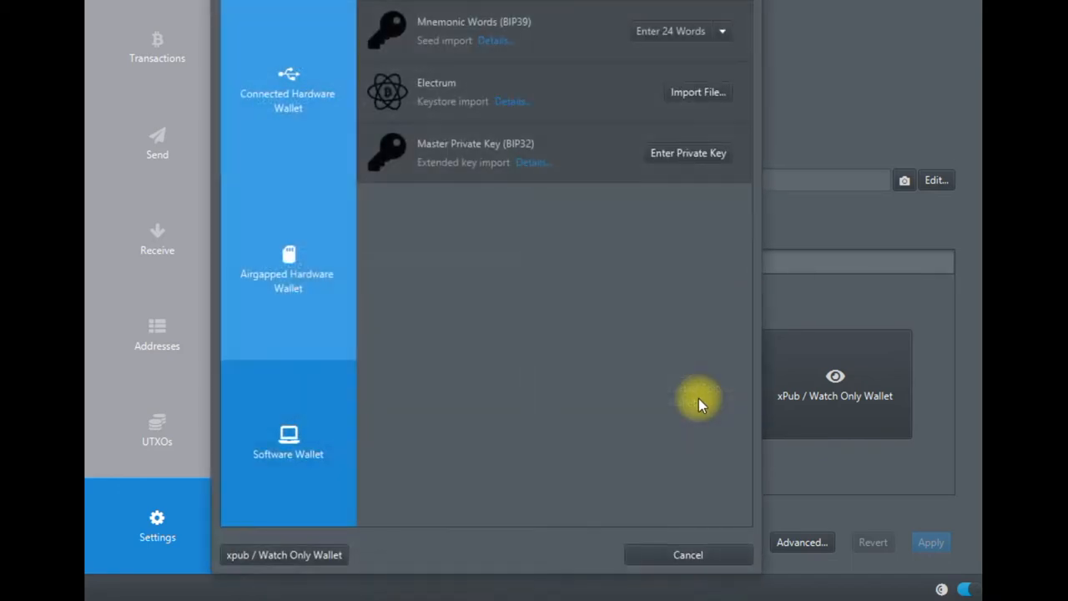
{"action": "mouse_move", "coordinate": [529, 65]}
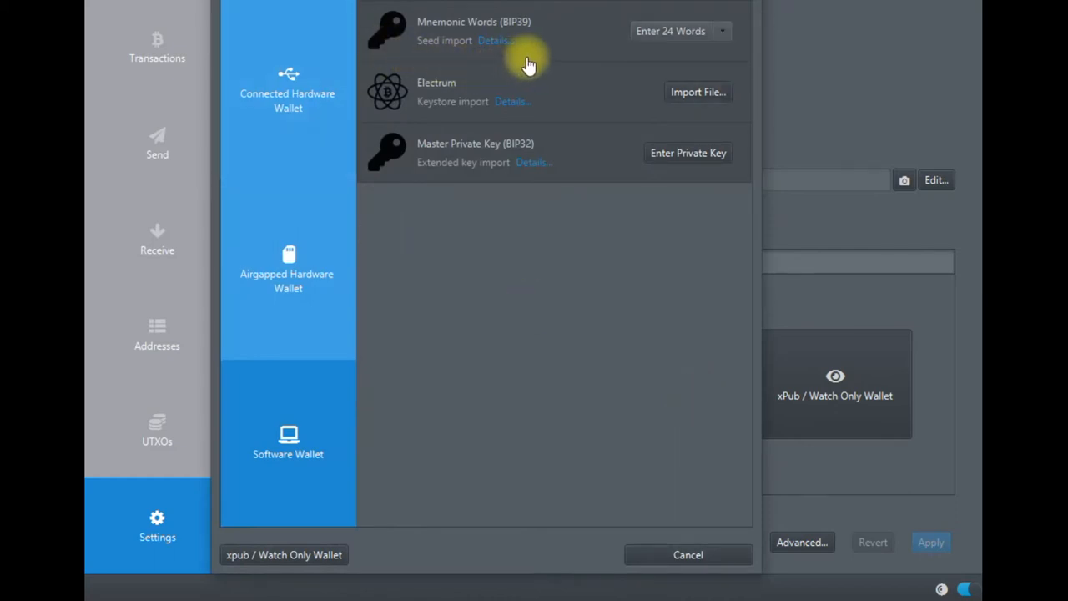
{"action": "left_click", "coordinate": [721, 31]}
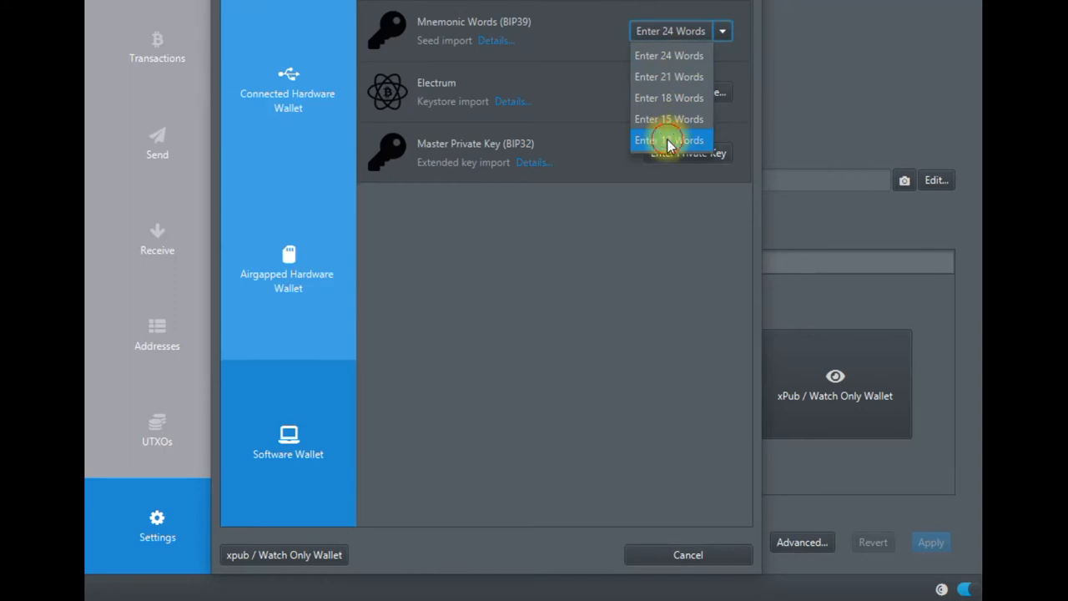
{"action": "left_click", "coordinate": [668, 139]}
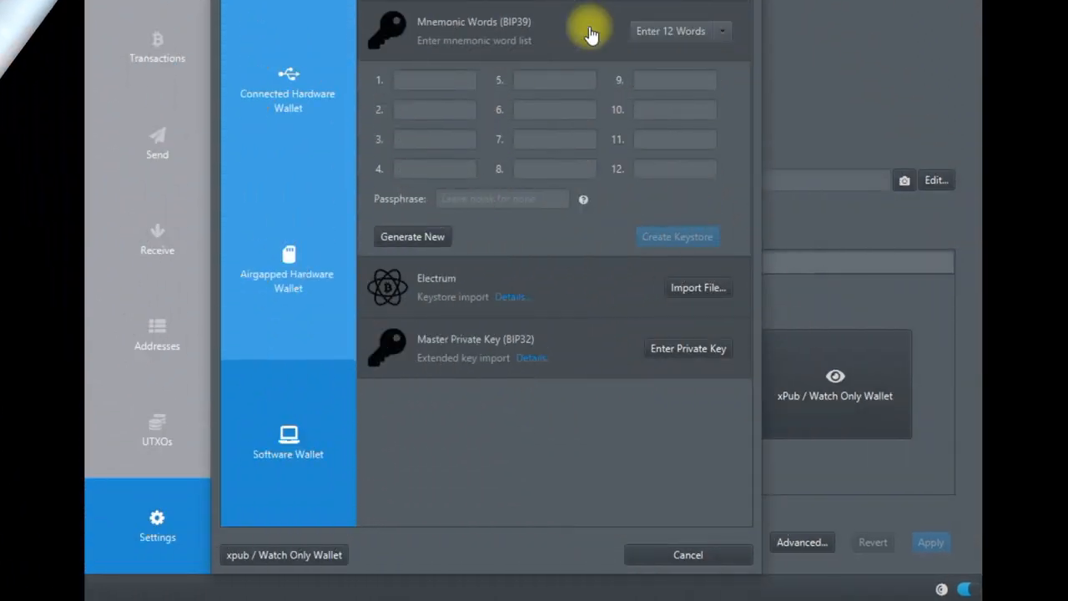
{"action": "mouse_move", "coordinate": [653, 118]}
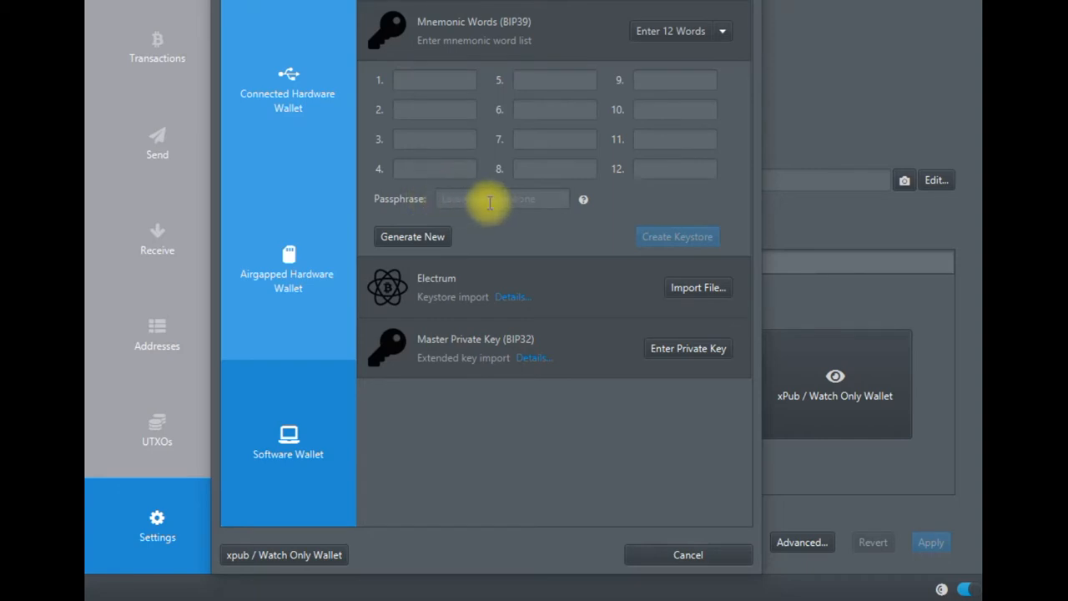
{"action": "mouse_move", "coordinate": [677, 246]}
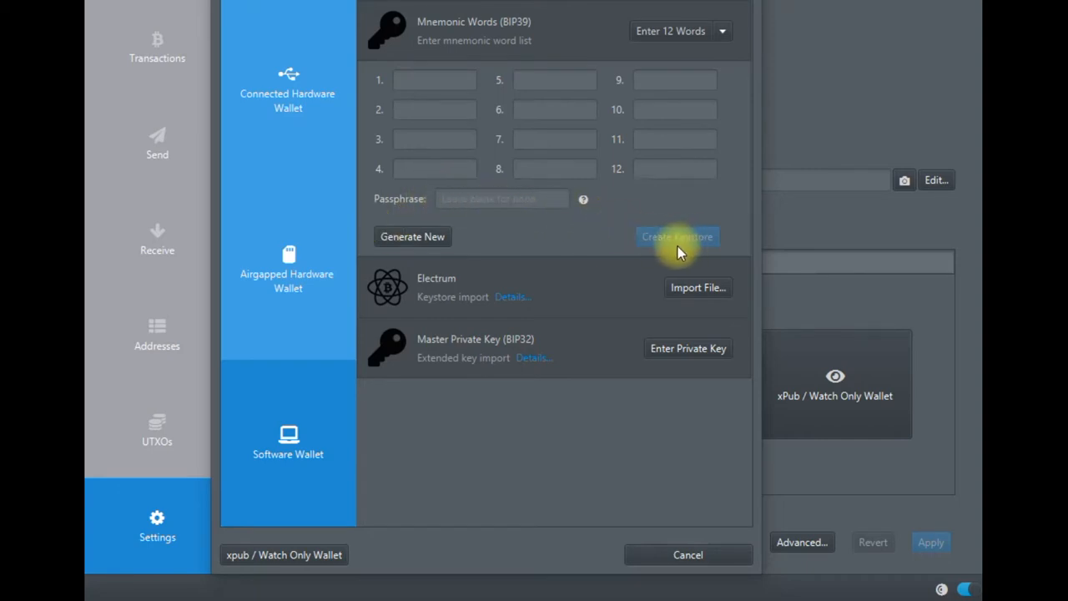
{"action": "mouse_move", "coordinate": [549, 217]}
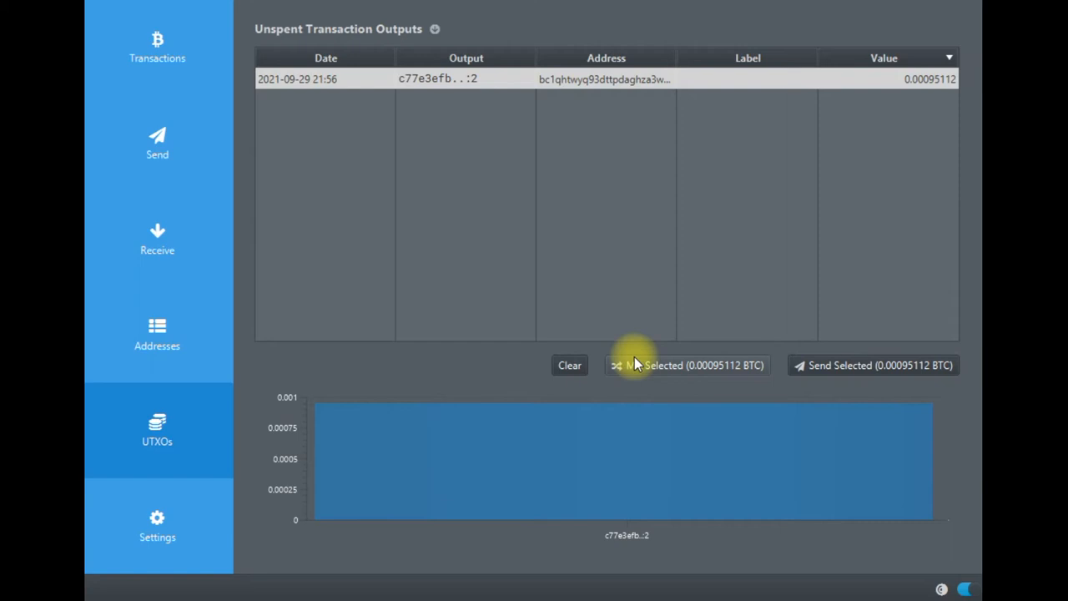
{"action": "mouse_move", "coordinate": [664, 263]}
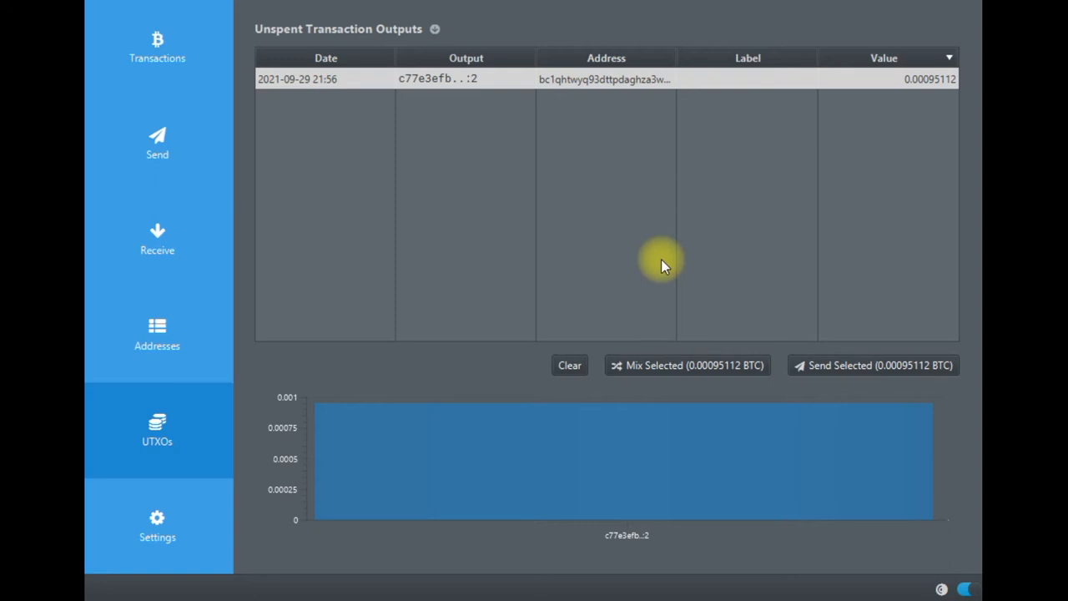
{"action": "mouse_move", "coordinate": [686, 250]}
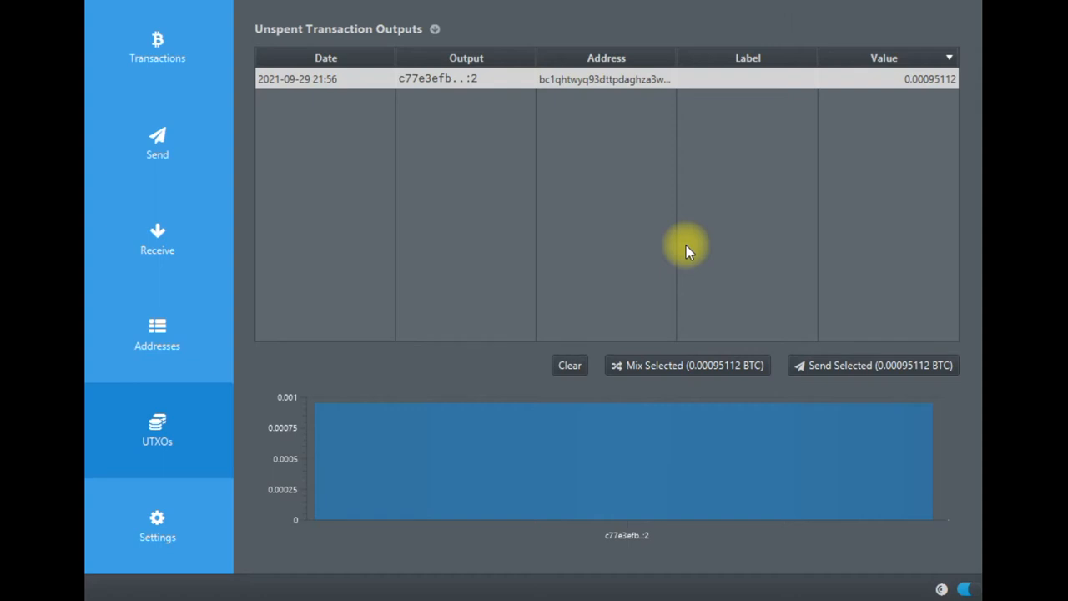
{"action": "mouse_move", "coordinate": [667, 257]}
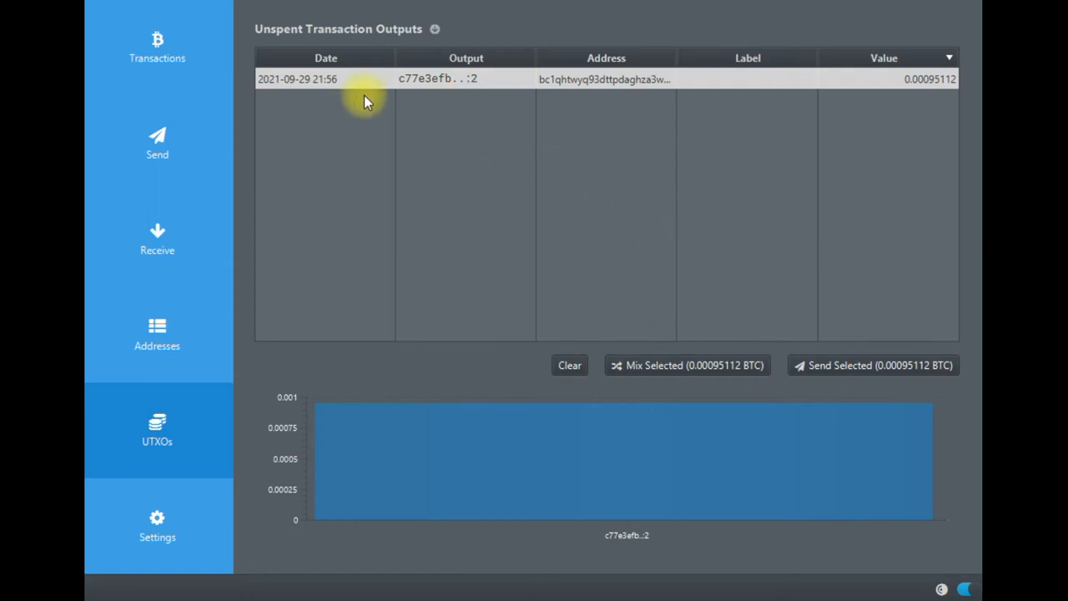
{"action": "mouse_move", "coordinate": [577, 100]}
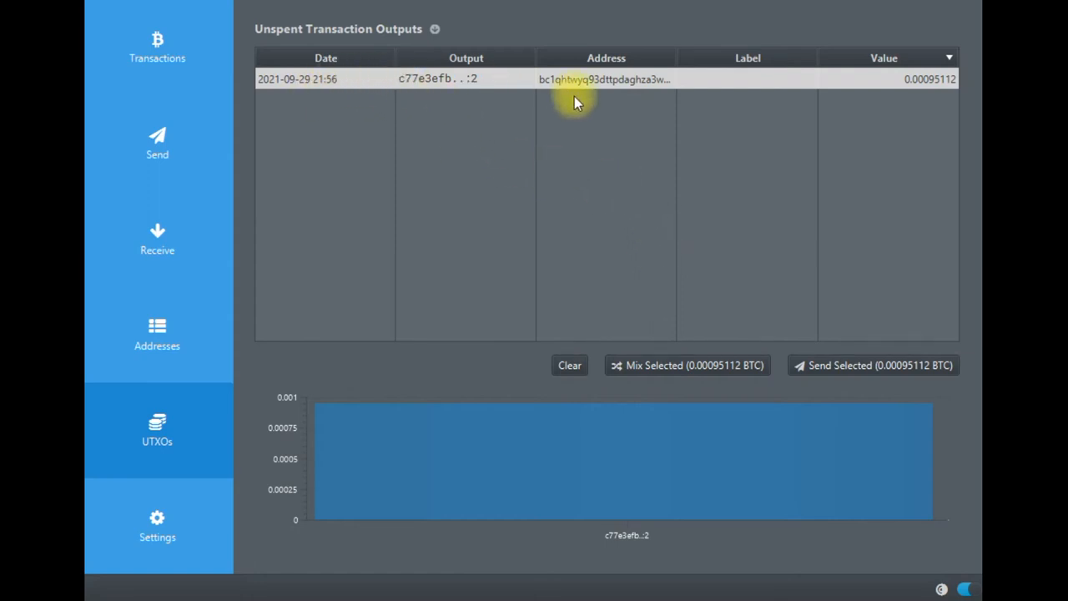
{"action": "mouse_move", "coordinate": [570, 102]}
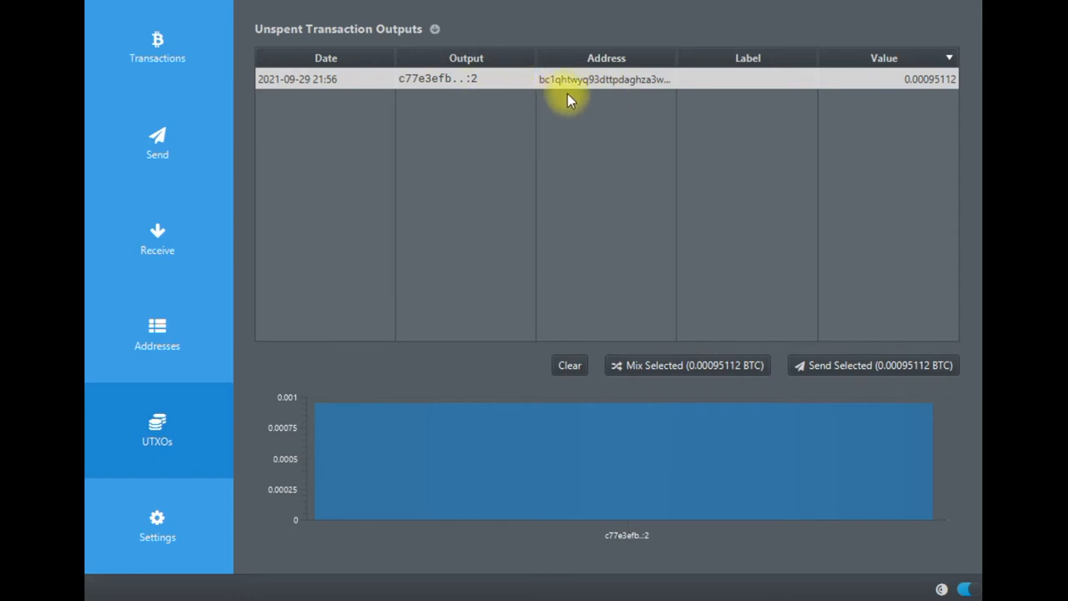
{"action": "mouse_move", "coordinate": [766, 80]}
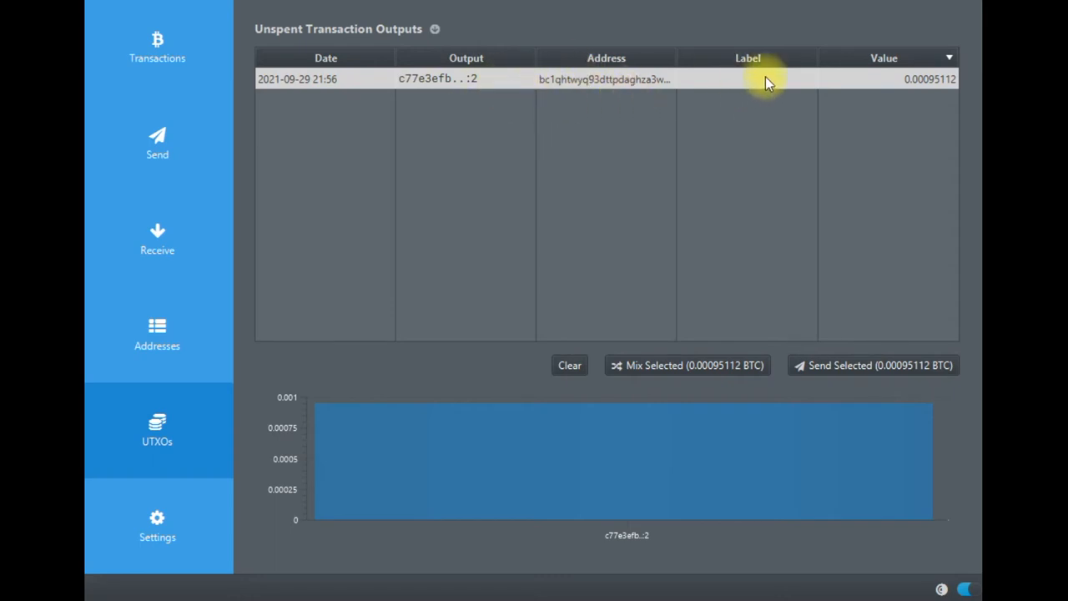
{"action": "mouse_move", "coordinate": [614, 84]}
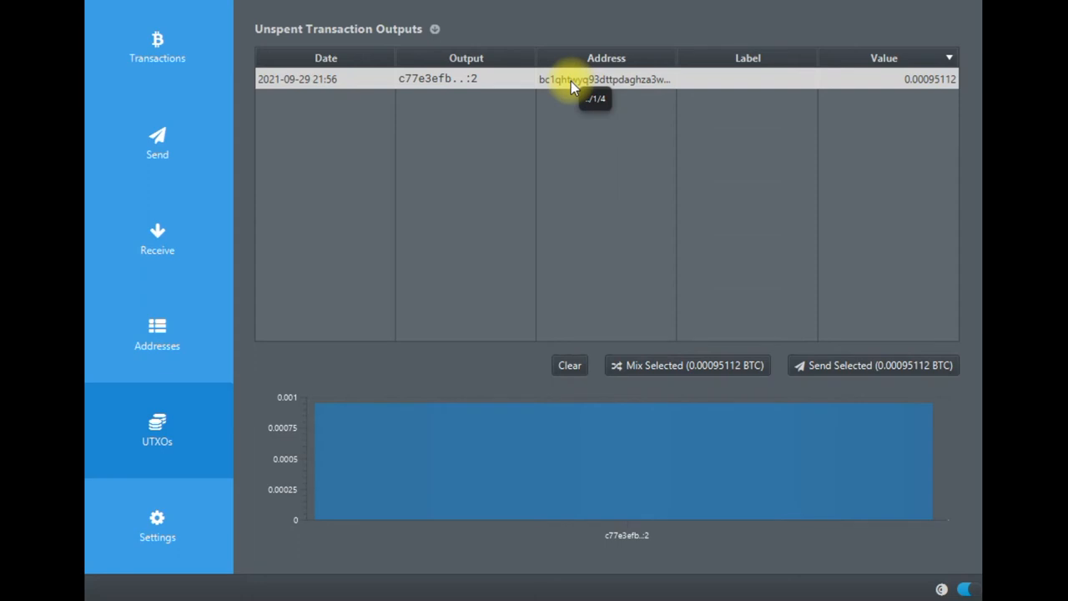
{"action": "mouse_move", "coordinate": [501, 172]}
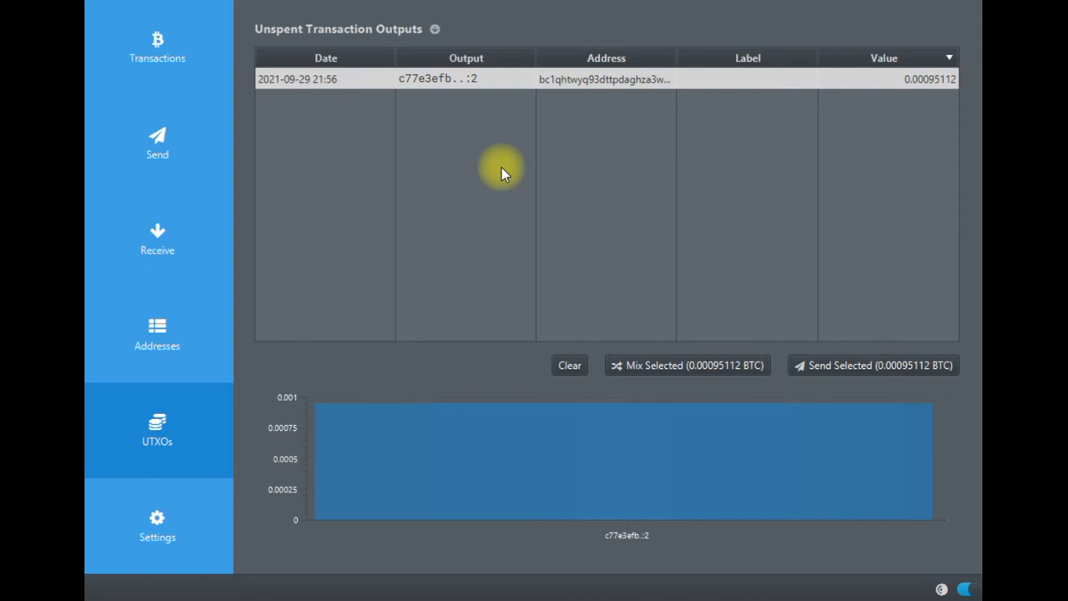
{"action": "mouse_move", "coordinate": [171, 438]}
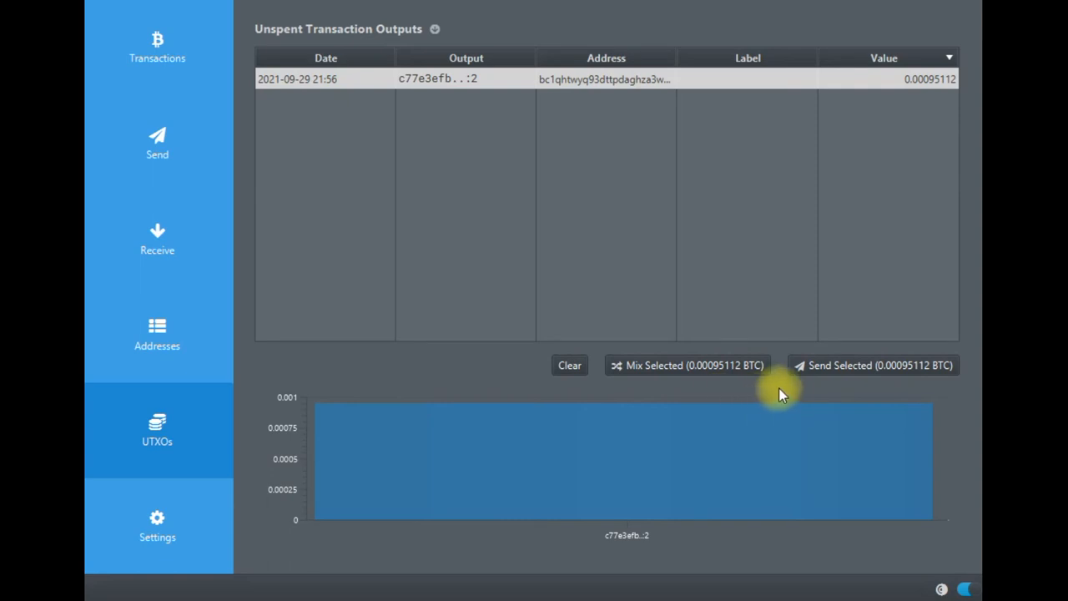
{"action": "mouse_move", "coordinate": [899, 388]}
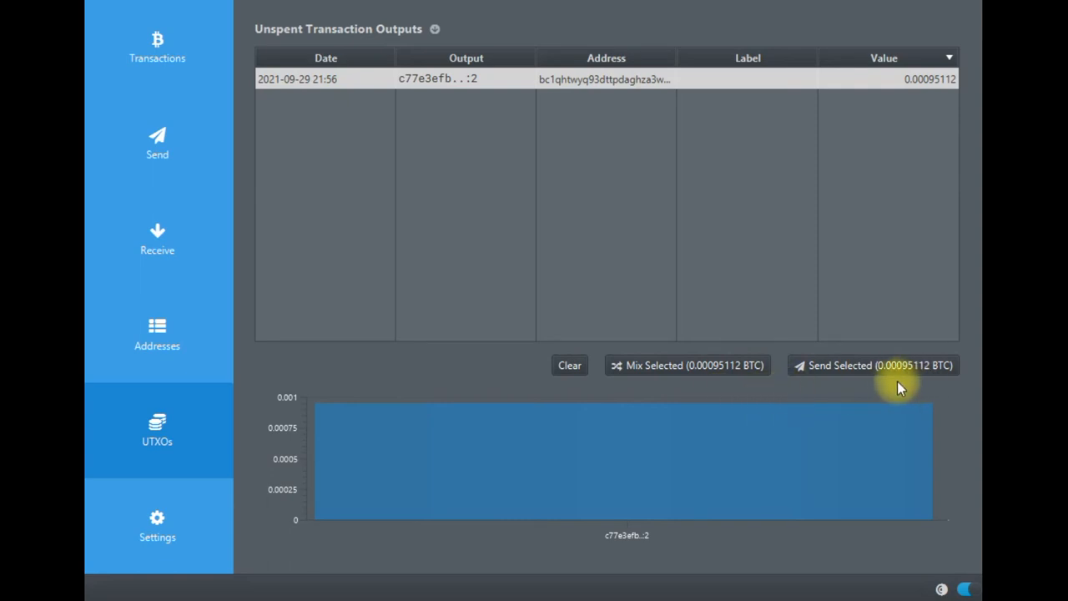
{"action": "mouse_move", "coordinate": [868, 394]}
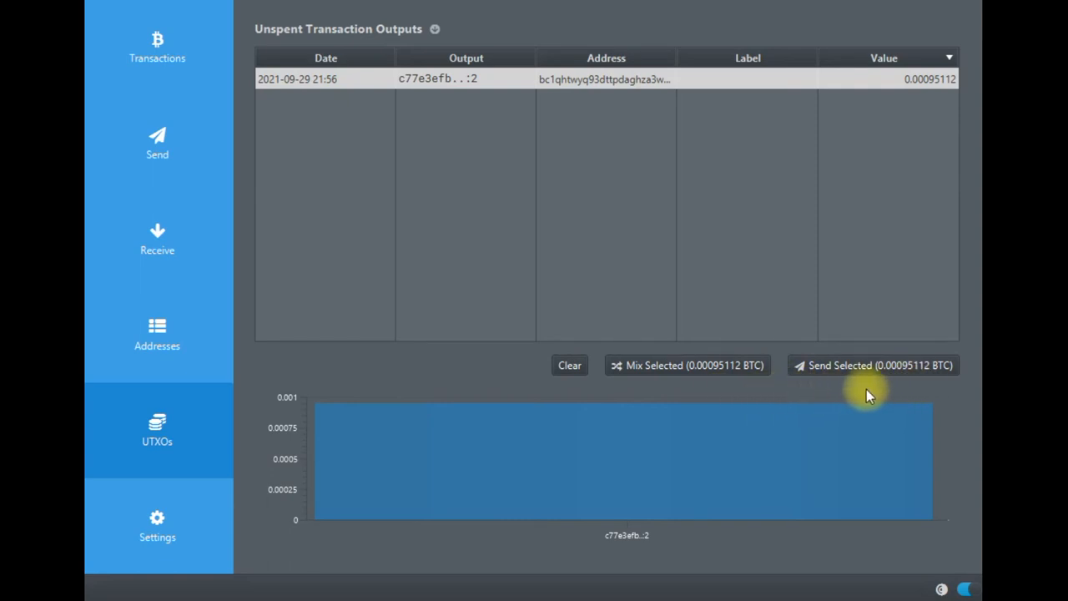